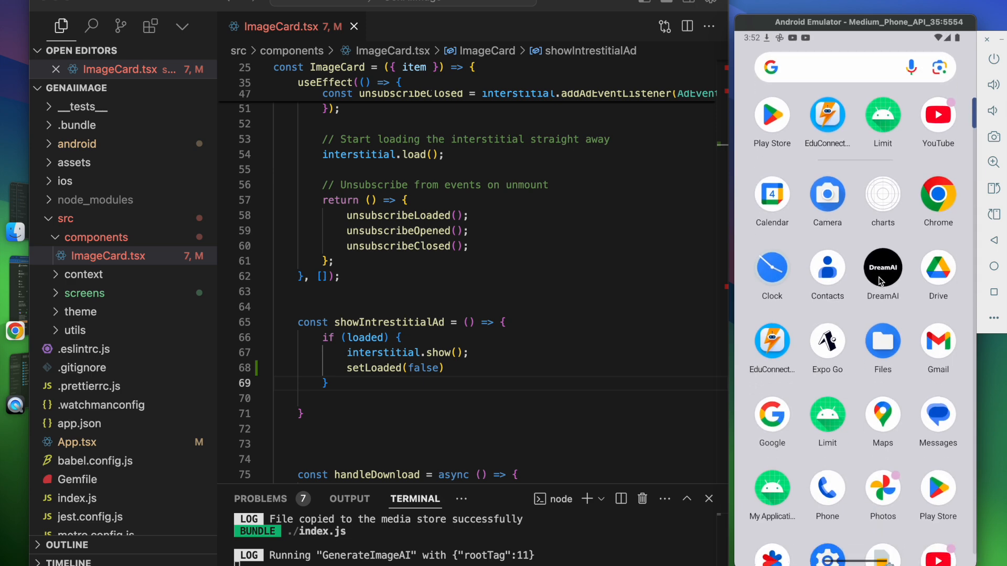
Start the DreamAI app from the emulator's home screen.
click(882, 265)
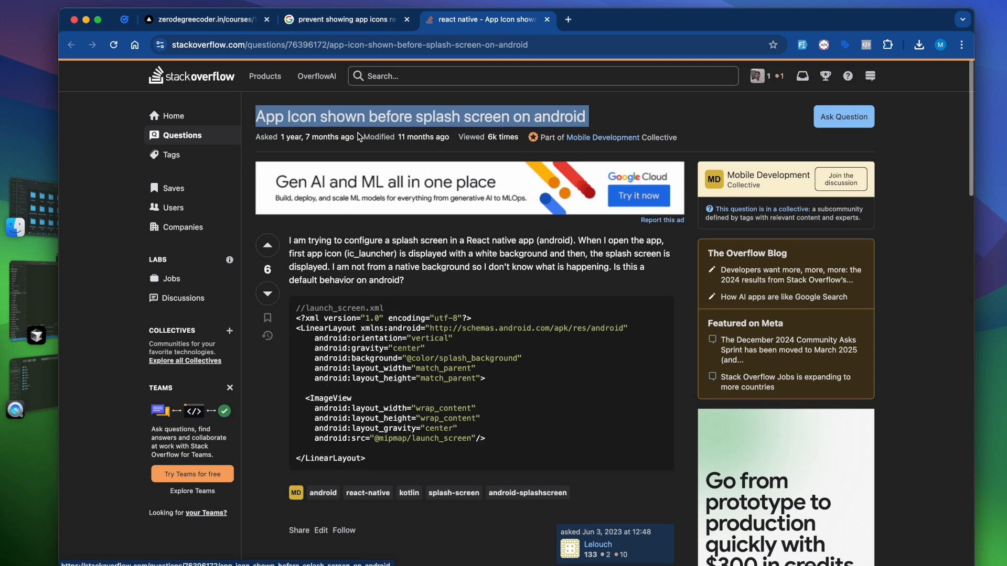
Scroll through the 'App Icon shown before splash screen on android' Stack Overflow thread.
scroll(down, 3)
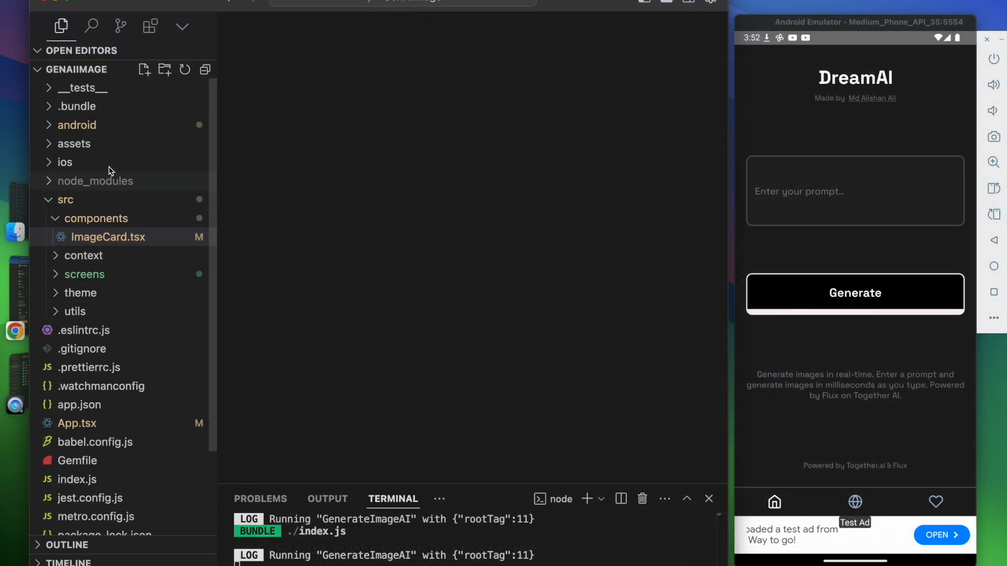
Expand android > app > main in the Explorer and scroll down to the res/values files.
click(77, 125)
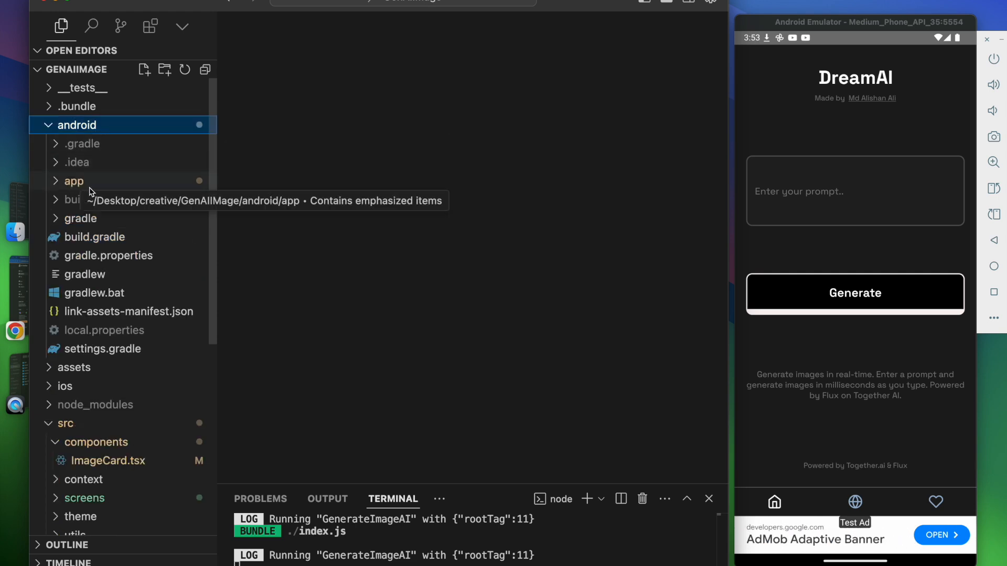
click(73, 180)
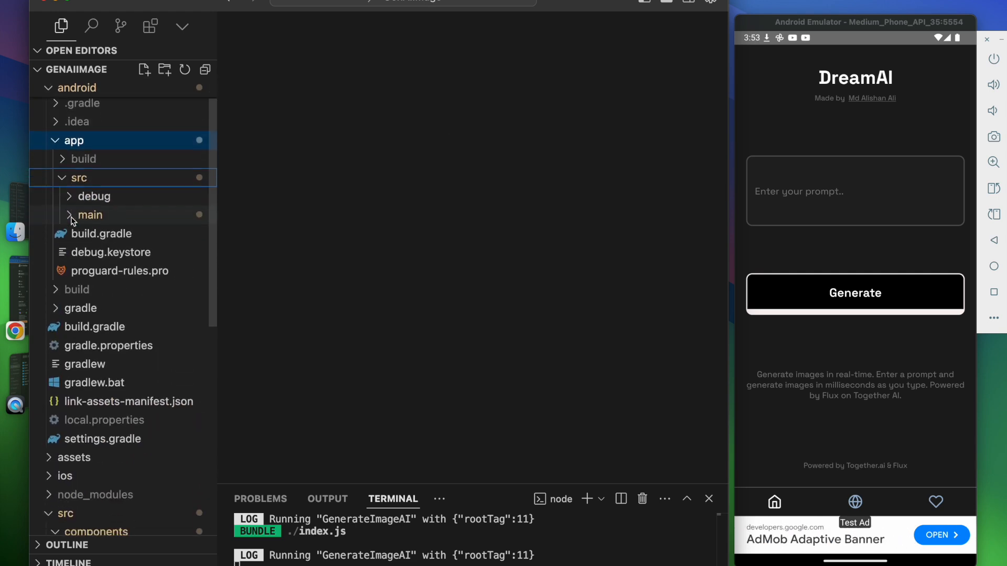
click(90, 214)
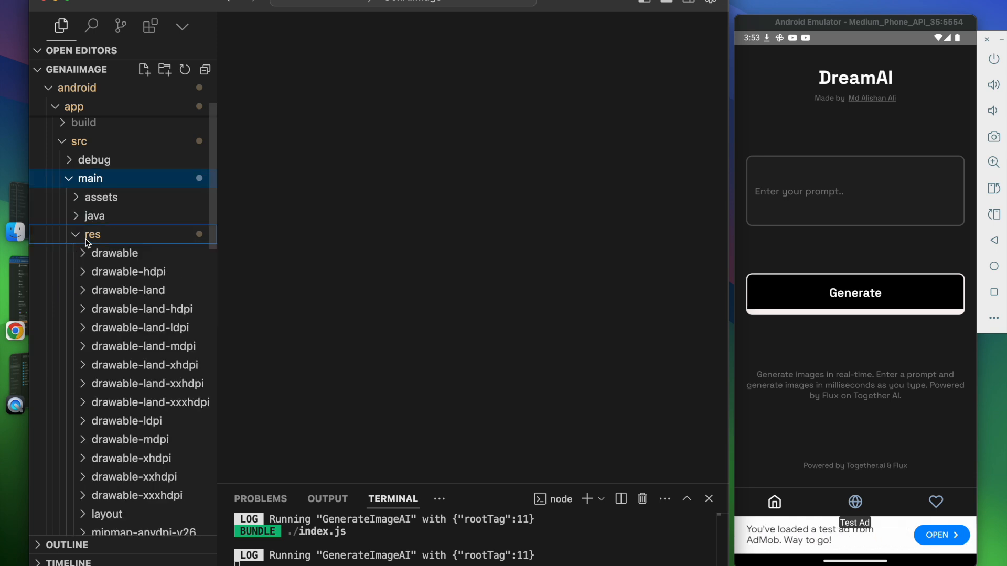
scroll(down, 3)
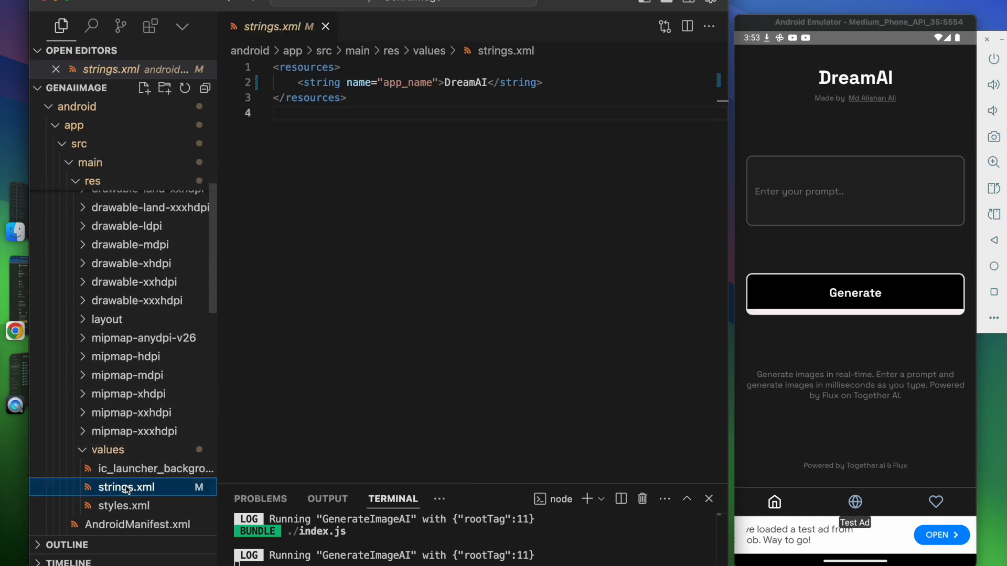
Add <item name="android:windowDisablePreview">true</item> to AppTheme in styles.xml.
click(120, 487)
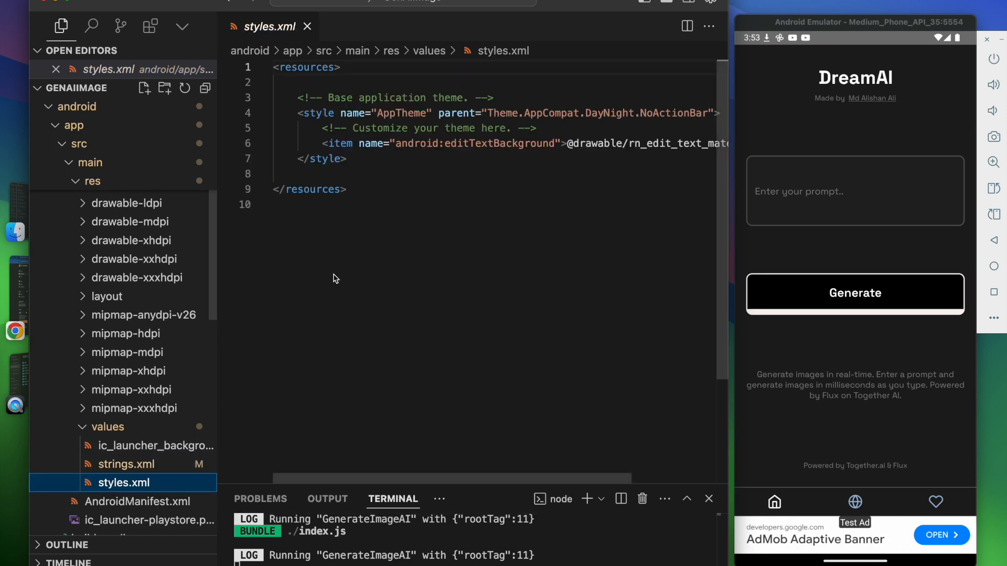
scroll(right, 3)
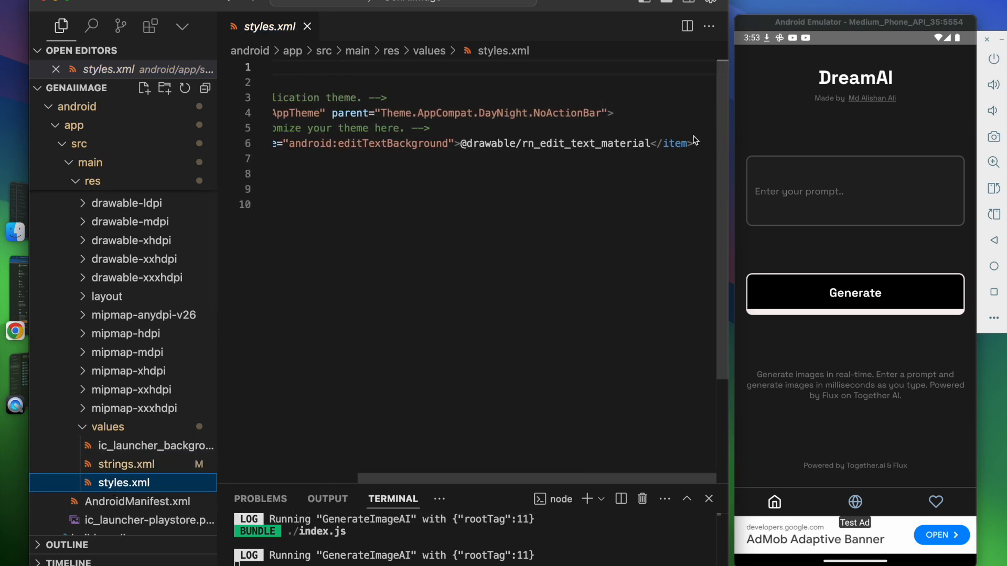
text(<item name="android:windowDisablePreview">true</item>)
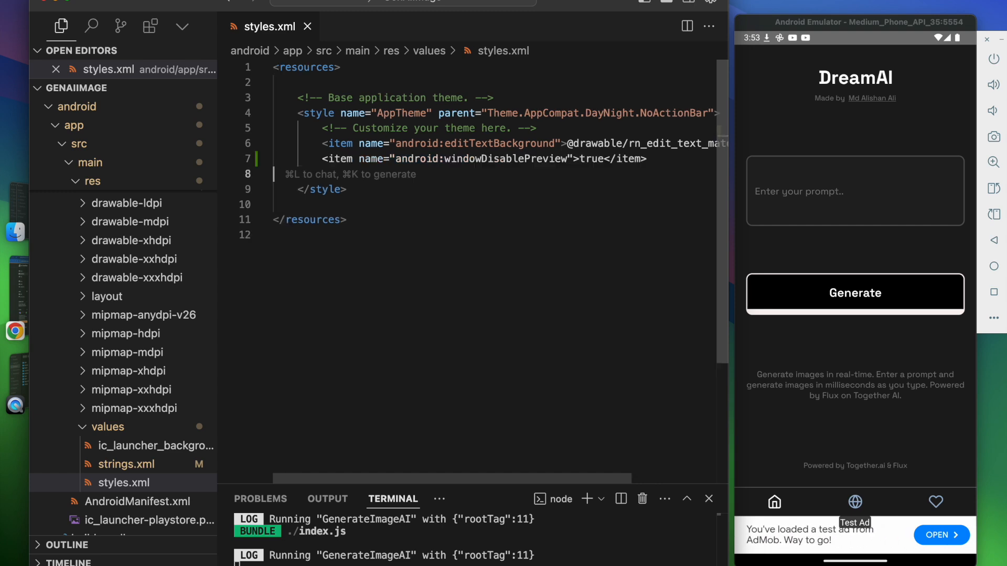